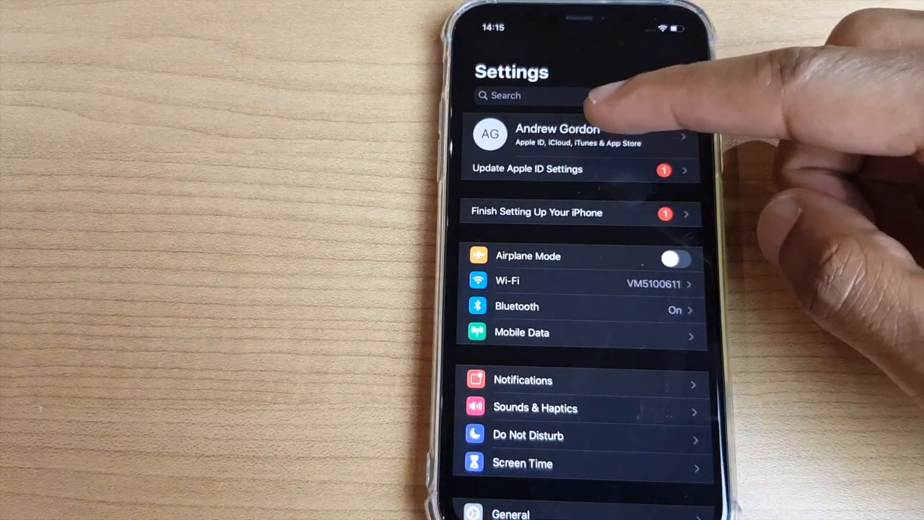
Go into the Apple ID account settings from the top of Settings.
{"action": "left_click", "coordinate": [558, 135]}
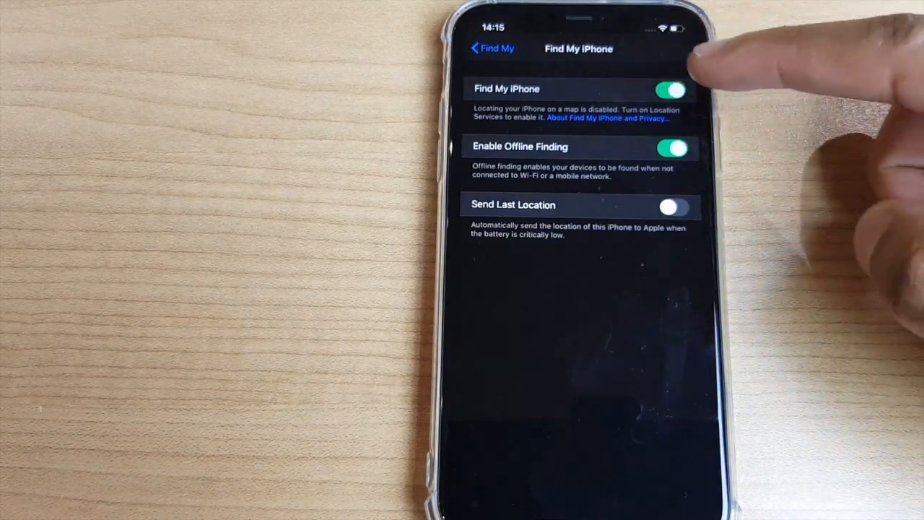
{"action": "left_click", "coordinate": [670, 90]}
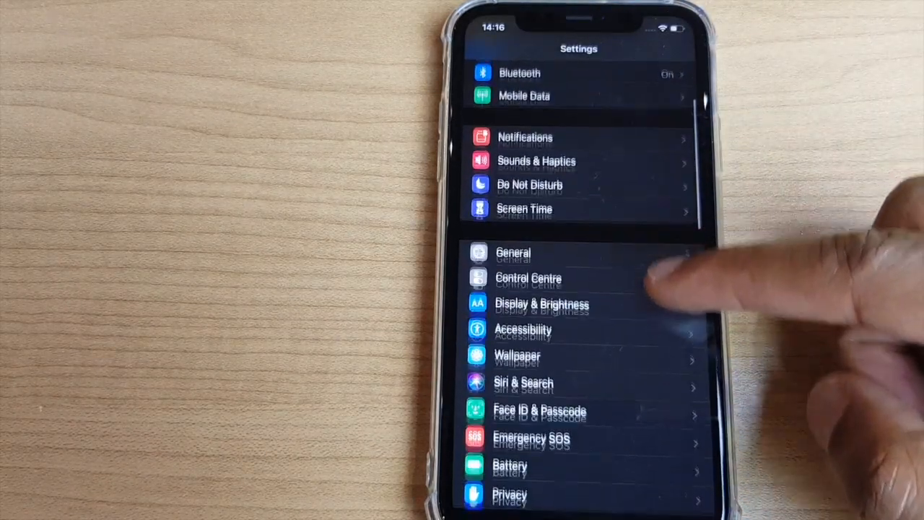
Scroll the main Settings list down until General through Privacy are visible.
{"action": "scroll", "scroll_direction": "up", "scroll_amount": 3}
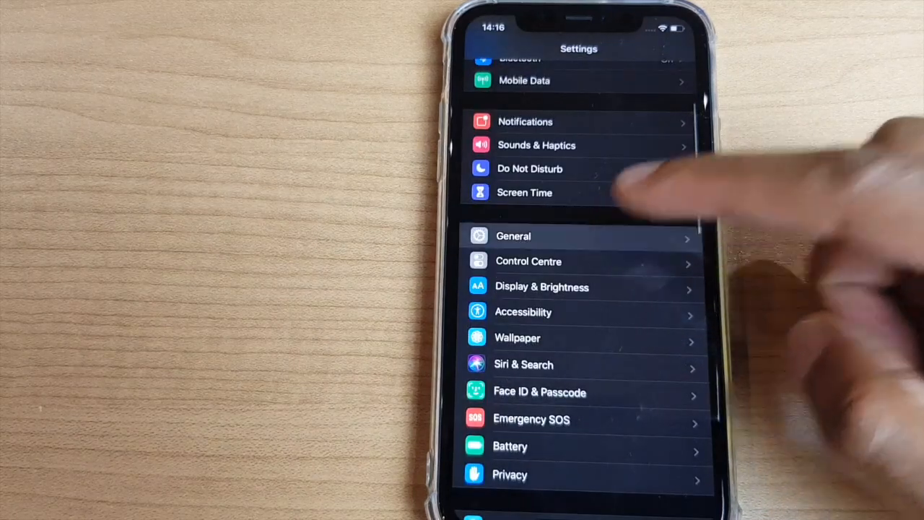